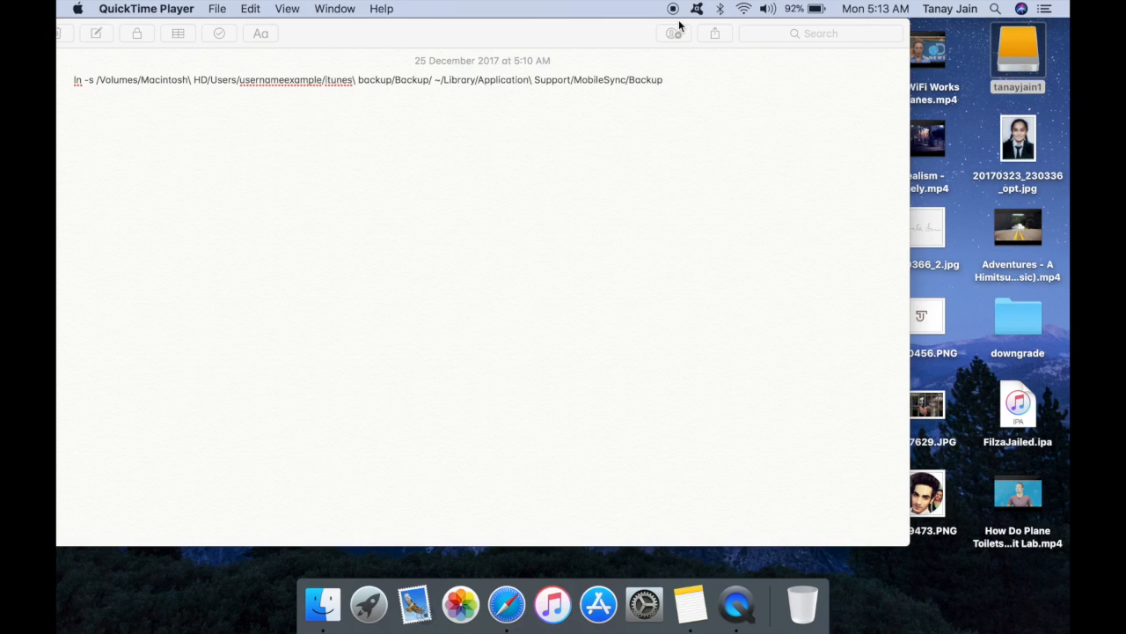
{"action": "mouse_move", "coordinate": [681, 127]}
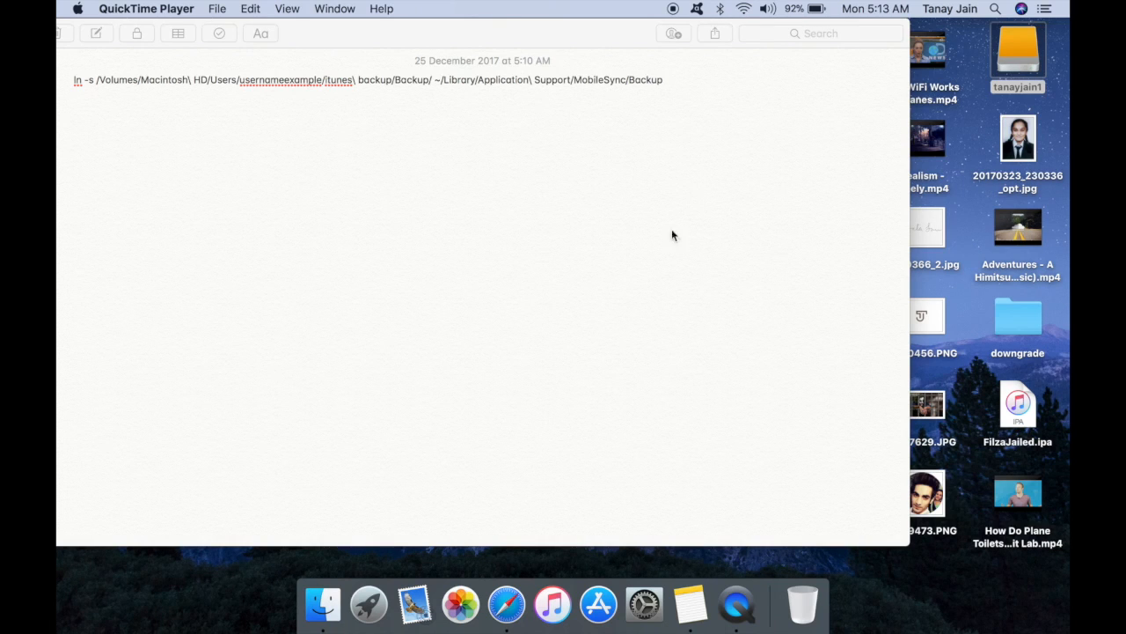
{"action": "mouse_move", "coordinate": [687, 263]}
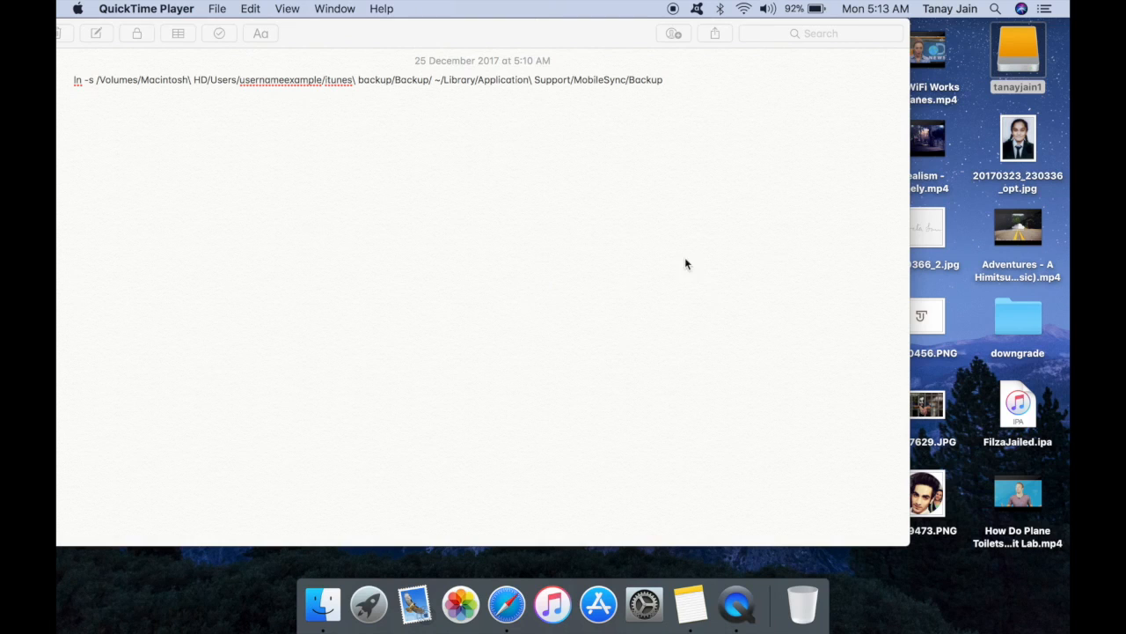
{"action": "mouse_move", "coordinate": [760, 345]}
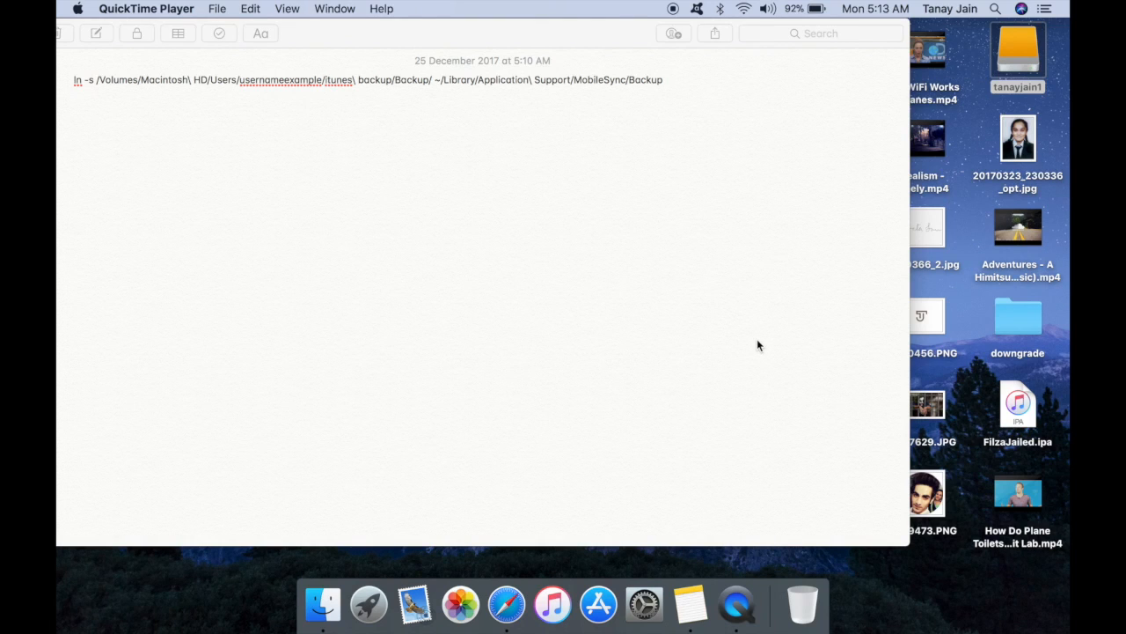
{"action": "mouse_move", "coordinate": [933, 369]}
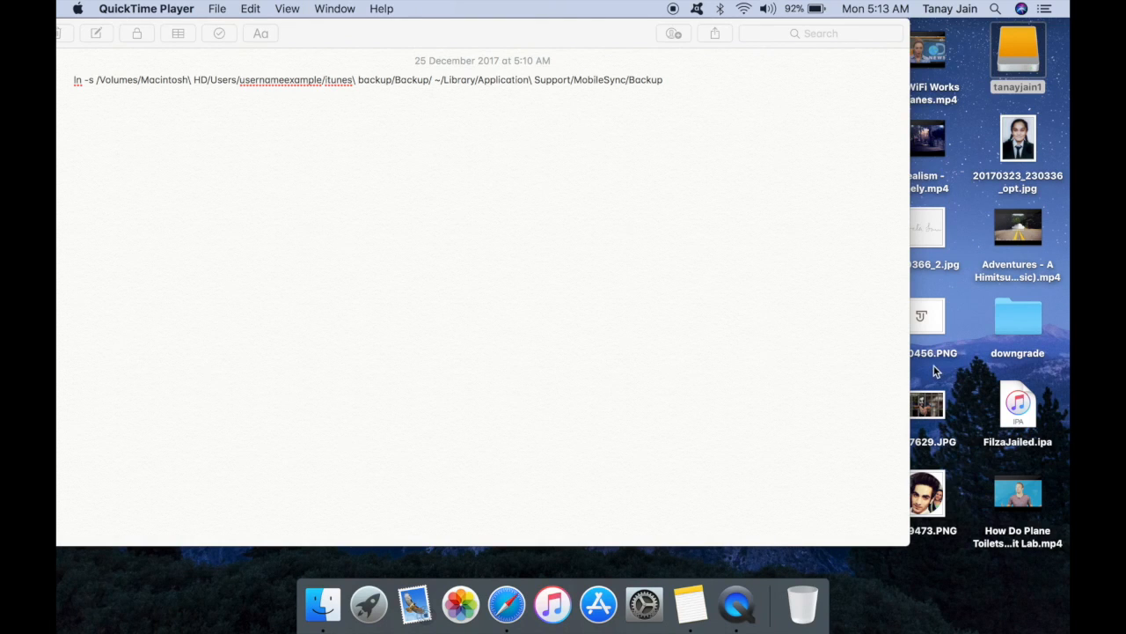
{"action": "mouse_move", "coordinate": [994, 133]}
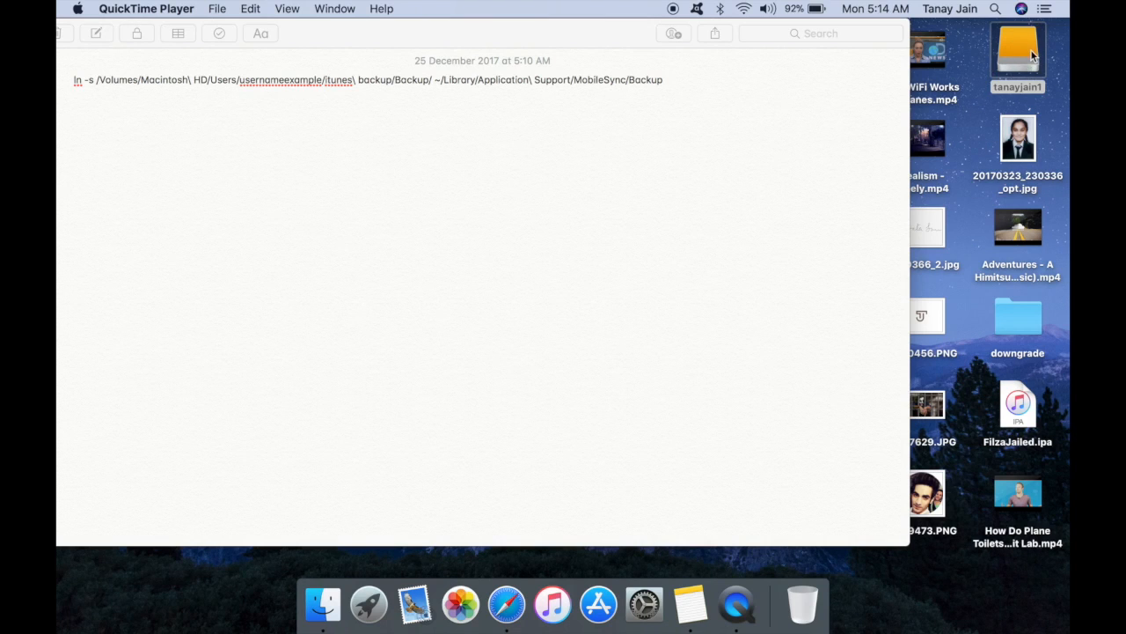
Open the external drive from the desktop and create a new untitled folder on it
{"action": "left_click", "coordinate": [1021, 54]}
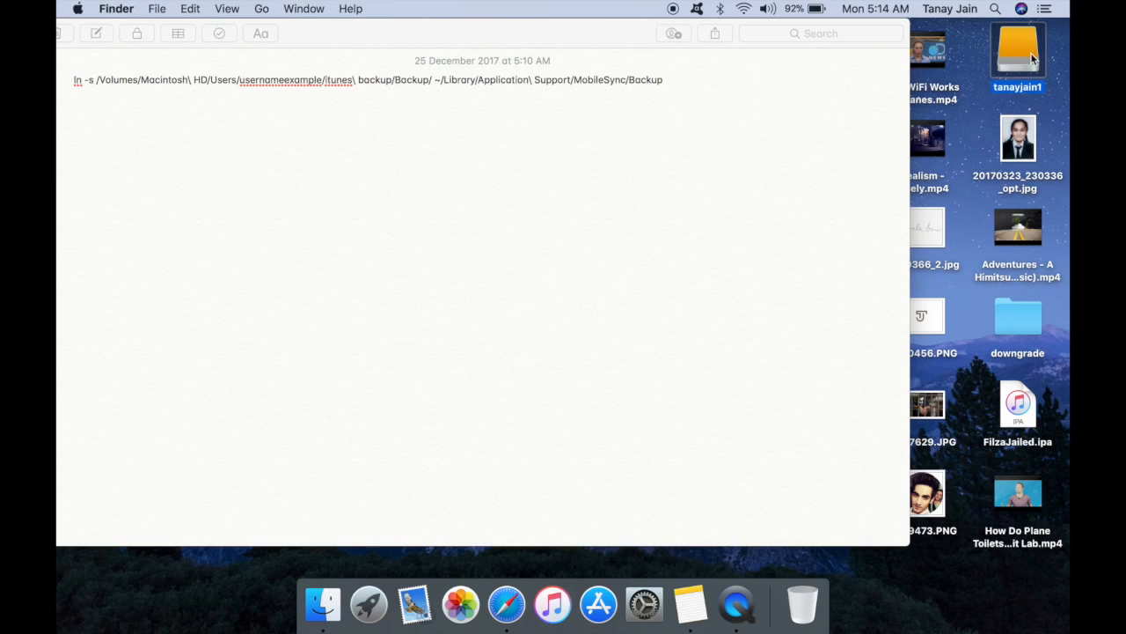
{"action": "double_click", "coordinate": [1013, 55]}
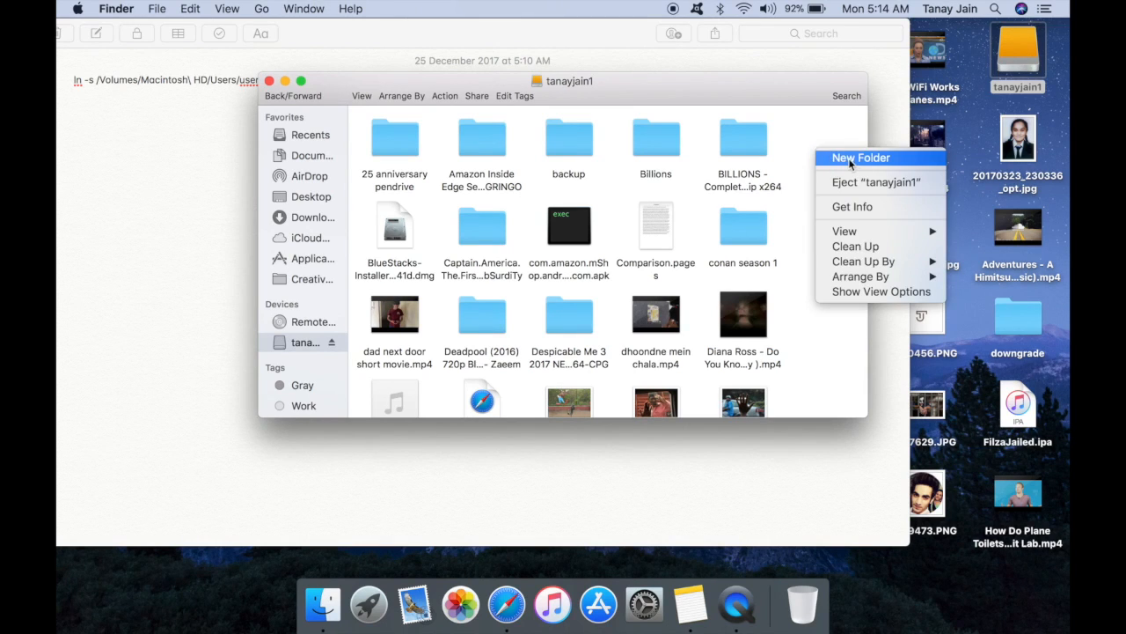
{"action": "left_click", "coordinate": [855, 159]}
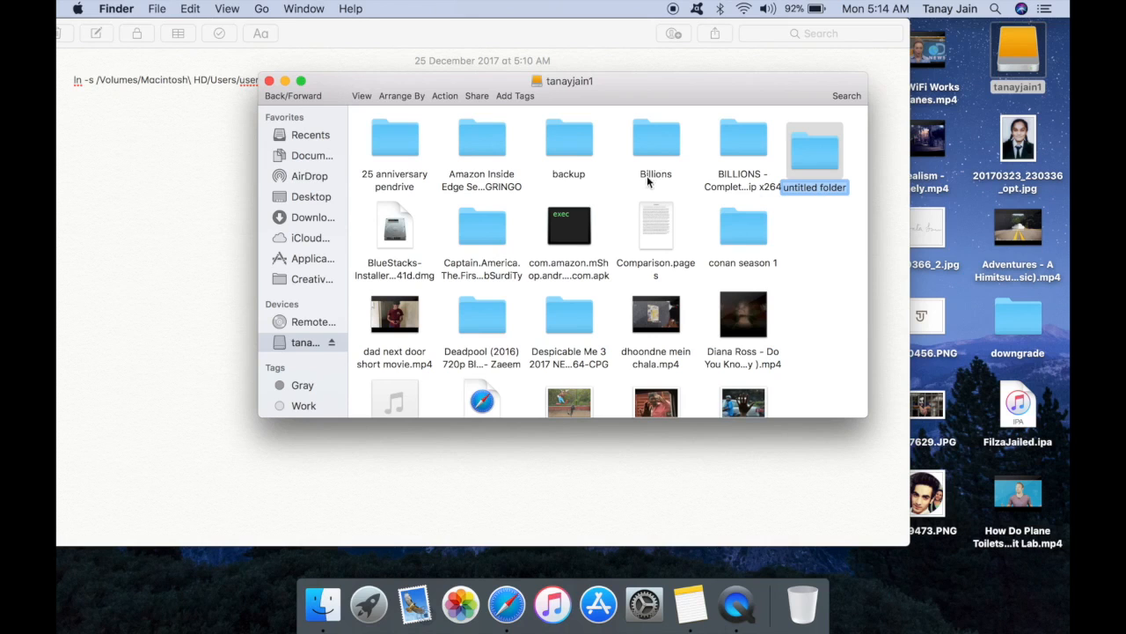
{"action": "mouse_move", "coordinate": [813, 160]}
{"action": "type", "text": "ter"}
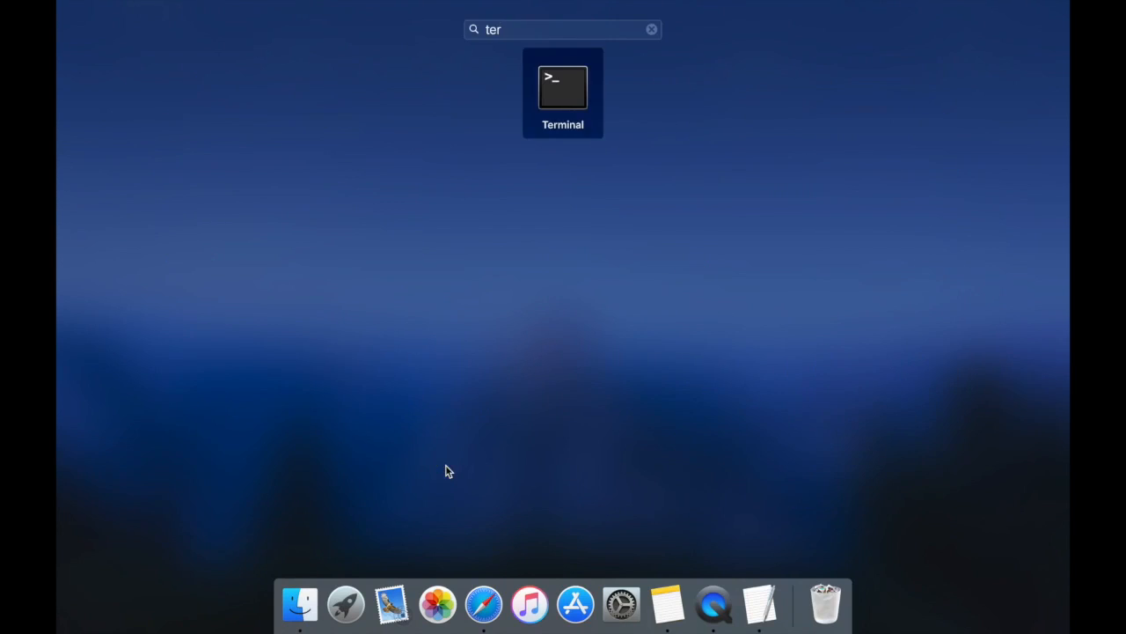
Launch Terminal and select the drive path portion of the link command in TextEdit
{"action": "left_click", "coordinate": [561, 84]}
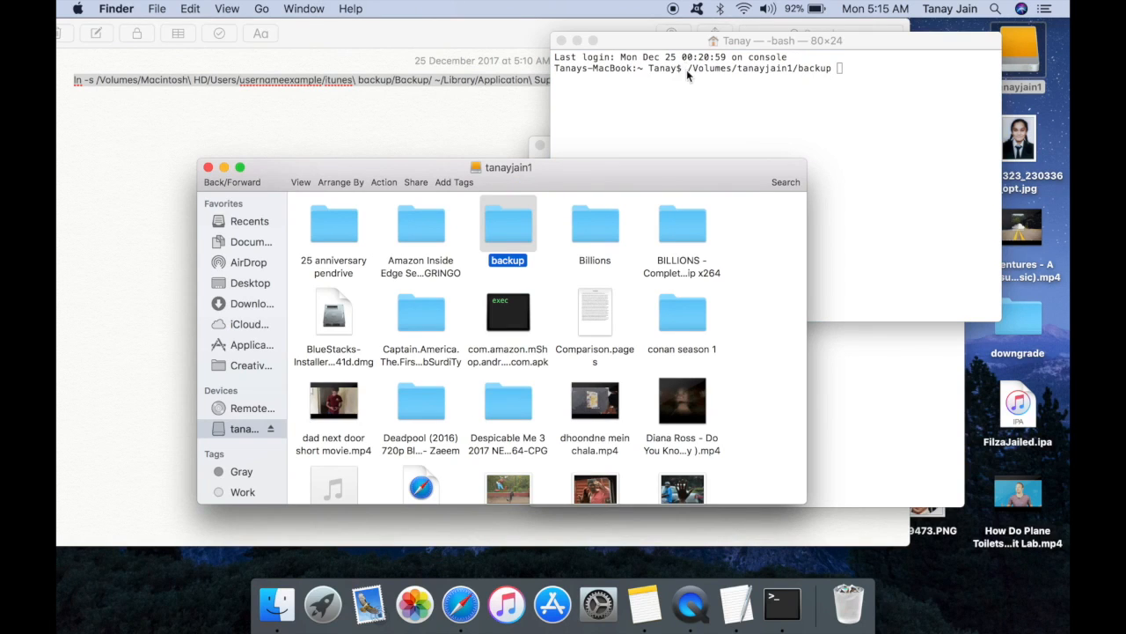
{"action": "mouse_move", "coordinate": [652, 74]}
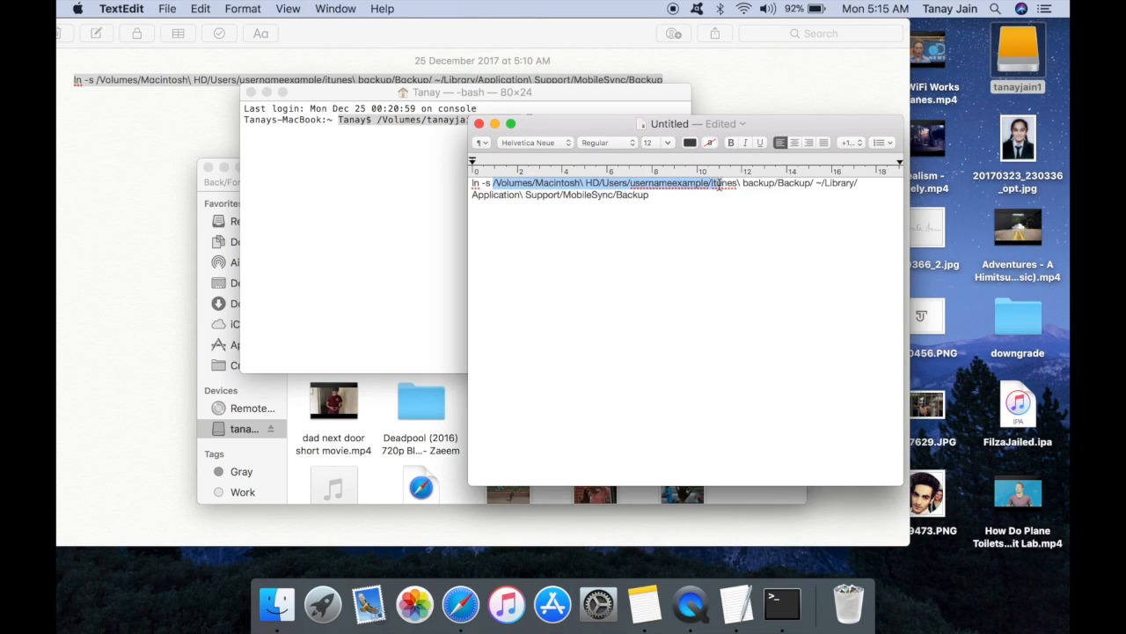
{"action": "left_click_drag", "start_coordinate": [718, 181], "coordinate": [813, 181]}
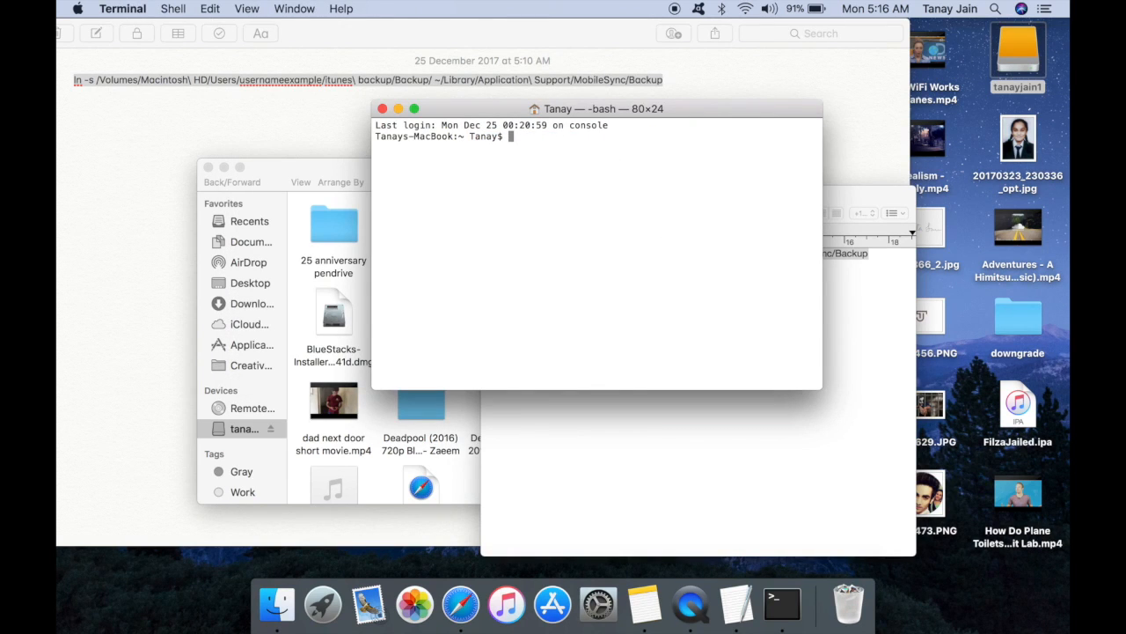
{"action": "mouse_move", "coordinate": [662, 143]}
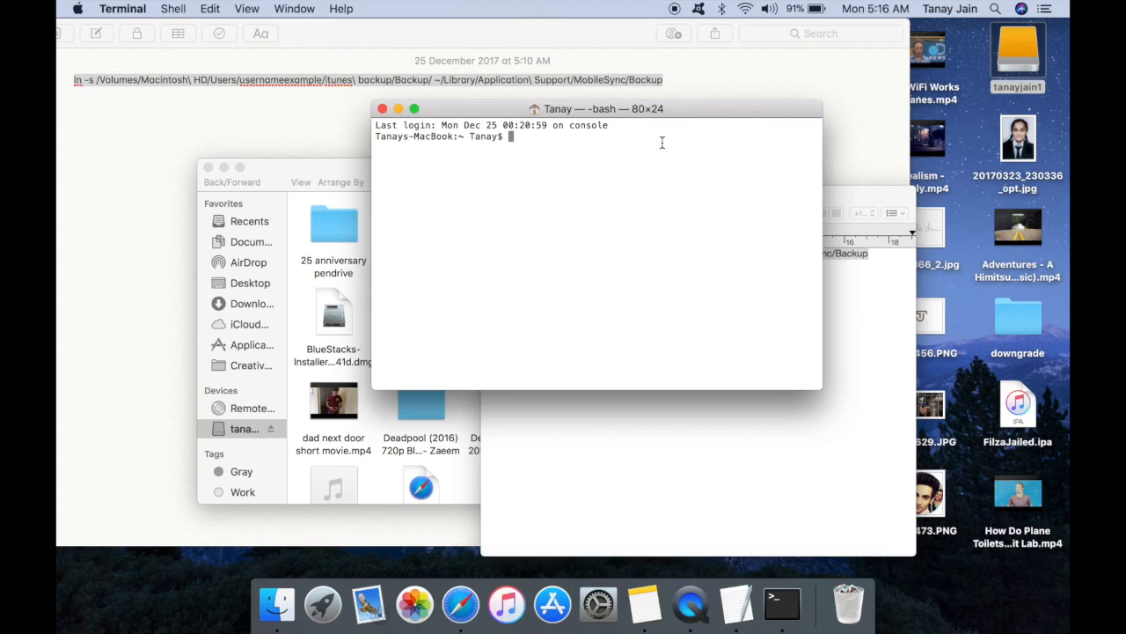
Run ln -s linking /Volumes/tanayjain1/backup/ to MobileSync's Backup, then close the shell window
{"action": "type", "text": "ln -s /Volumes/tanayjain1/backup/ ~/Library/Application\\ Support/MobileSync/Backup"}
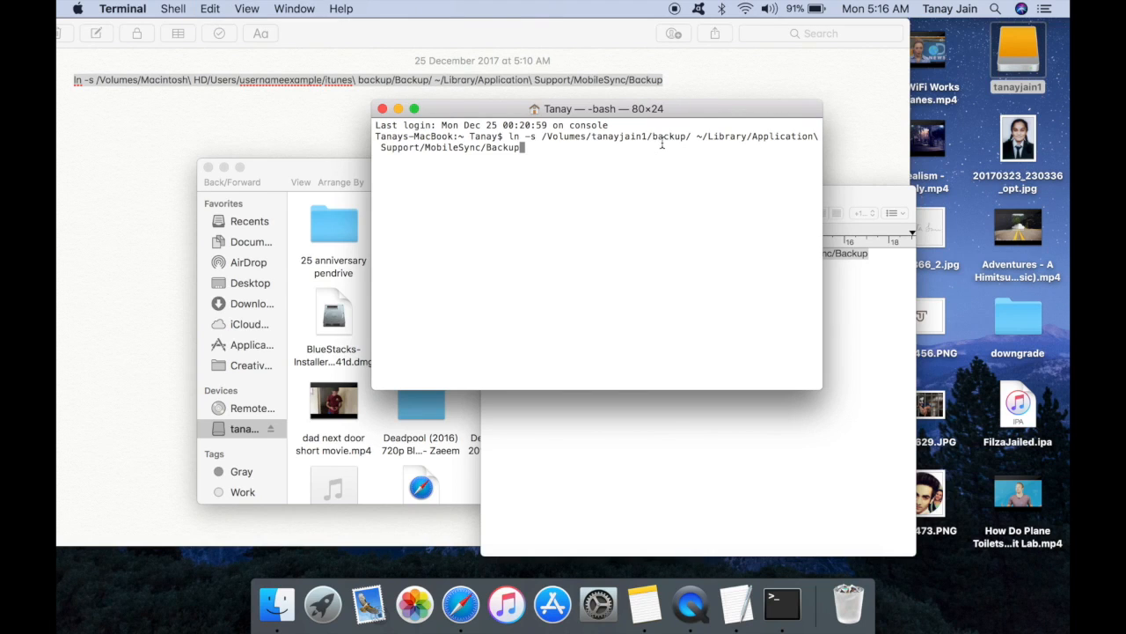
{"action": "mouse_move", "coordinate": [651, 169]}
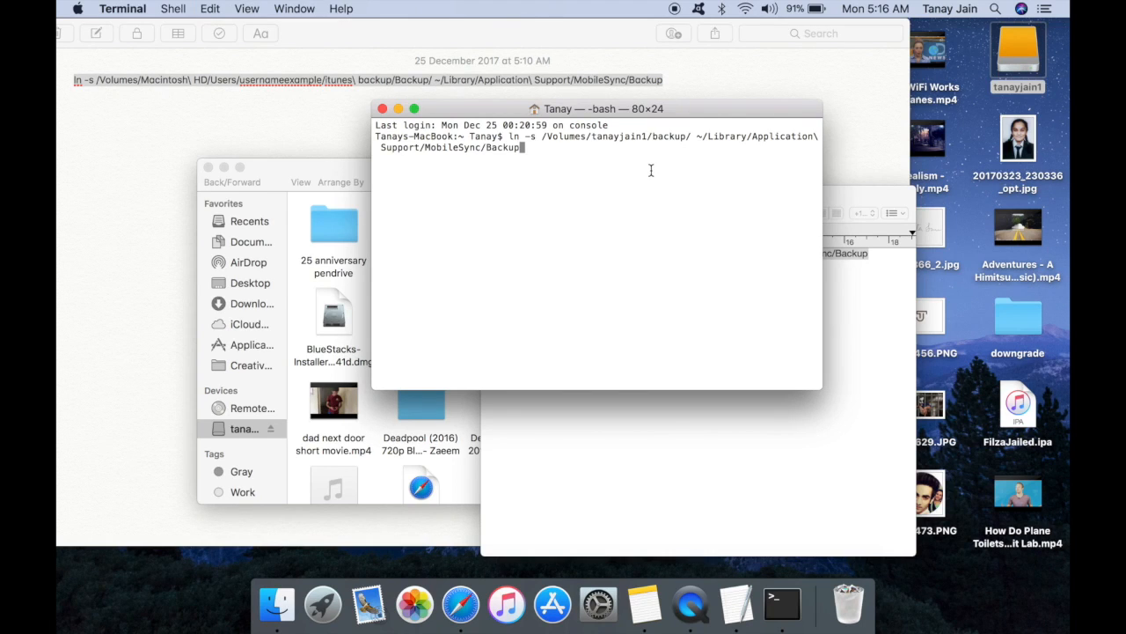
{"action": "mouse_move", "coordinate": [524, 148]}
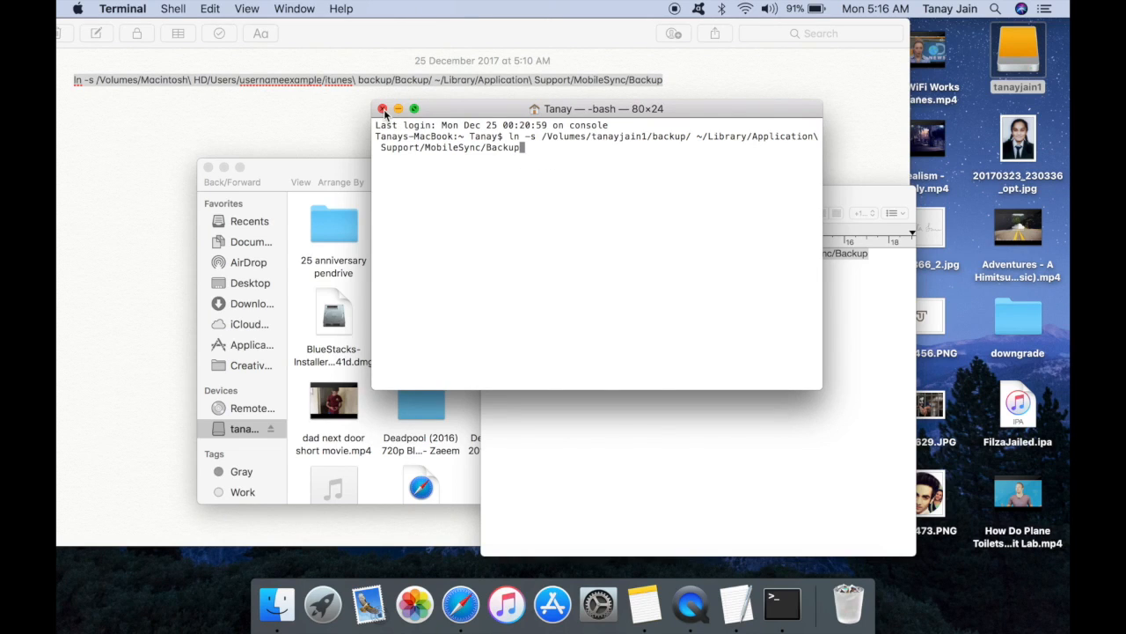
{"action": "left_click", "coordinate": [386, 109]}
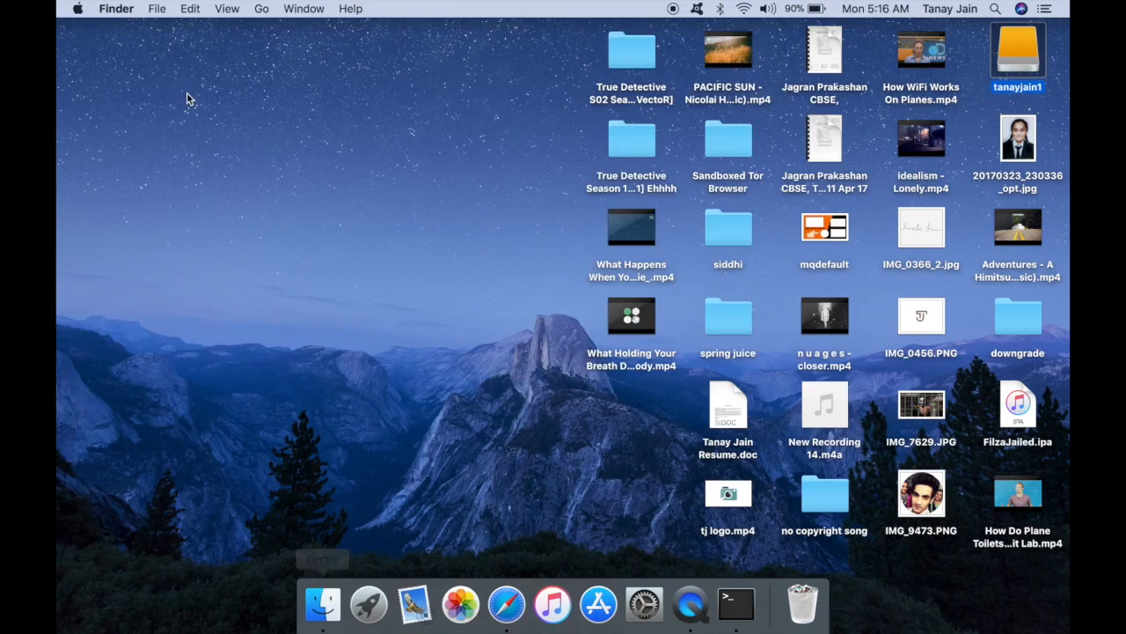
Navigate to Library's MobileSync folder and open the backup link to reach the device backup
{"action": "left_click", "coordinate": [260, 7]}
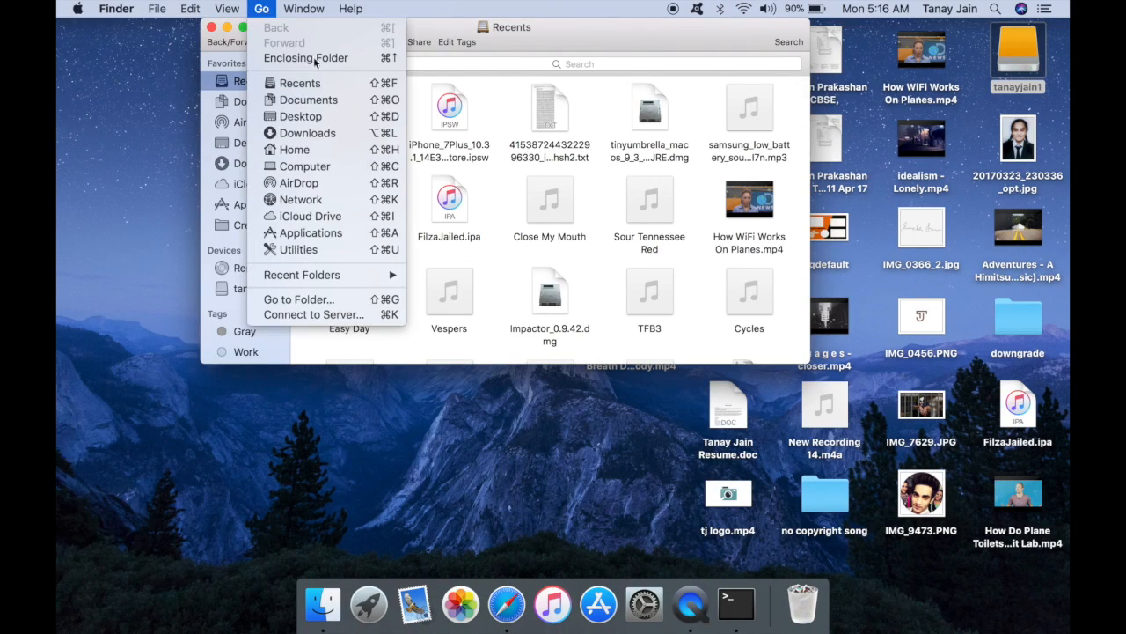
{"action": "mouse_move", "coordinate": [337, 106]}
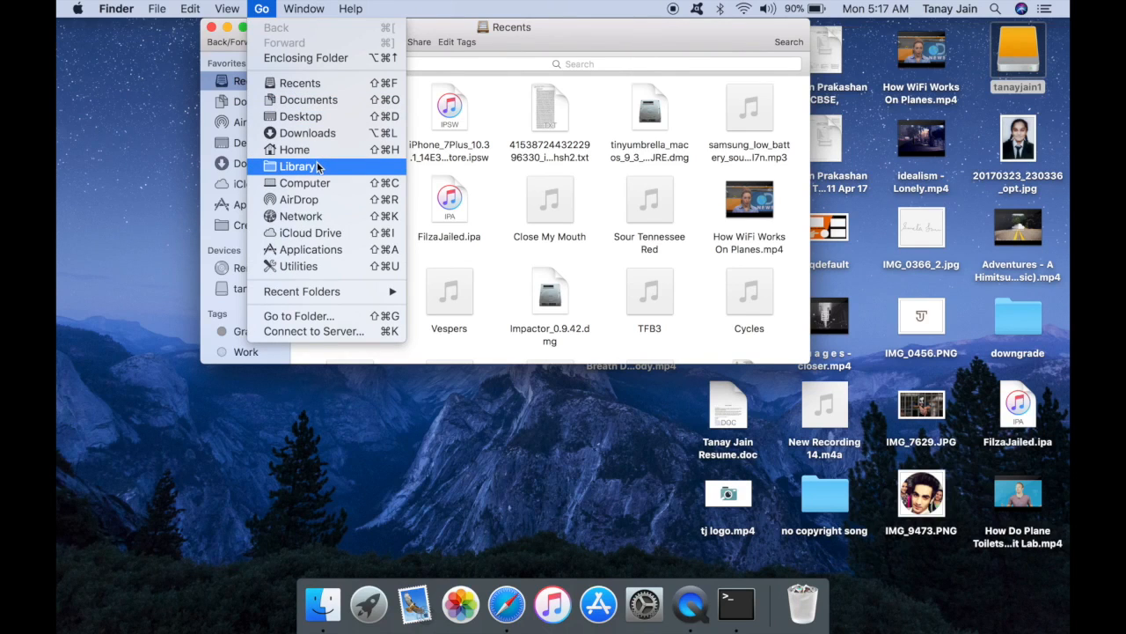
{"action": "left_click", "coordinate": [298, 165]}
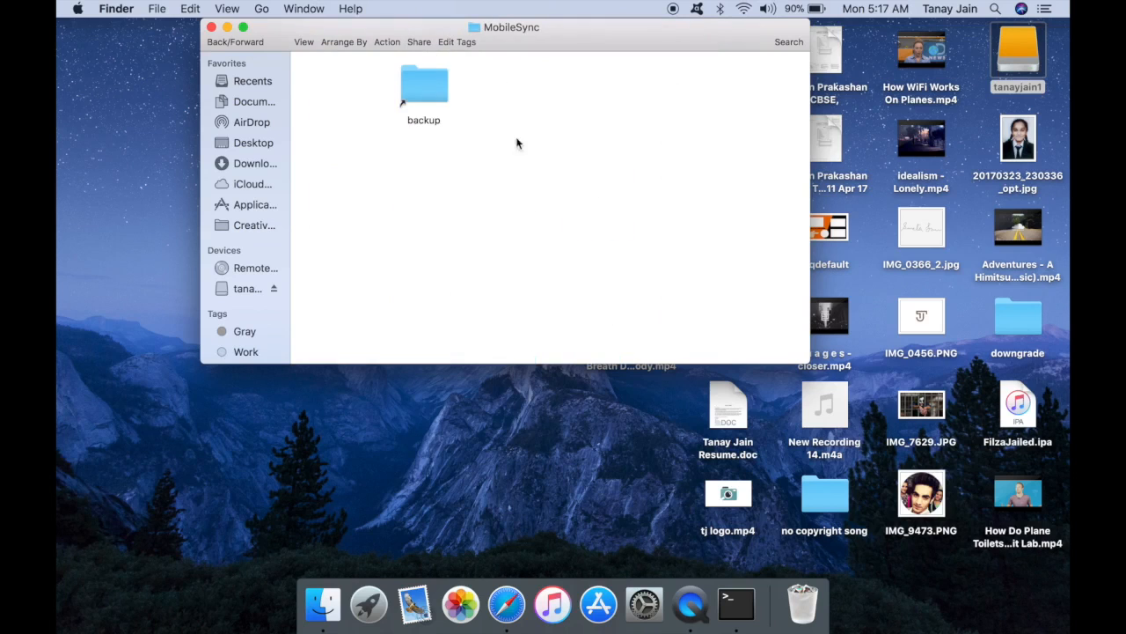
{"action": "left_click", "coordinate": [423, 88]}
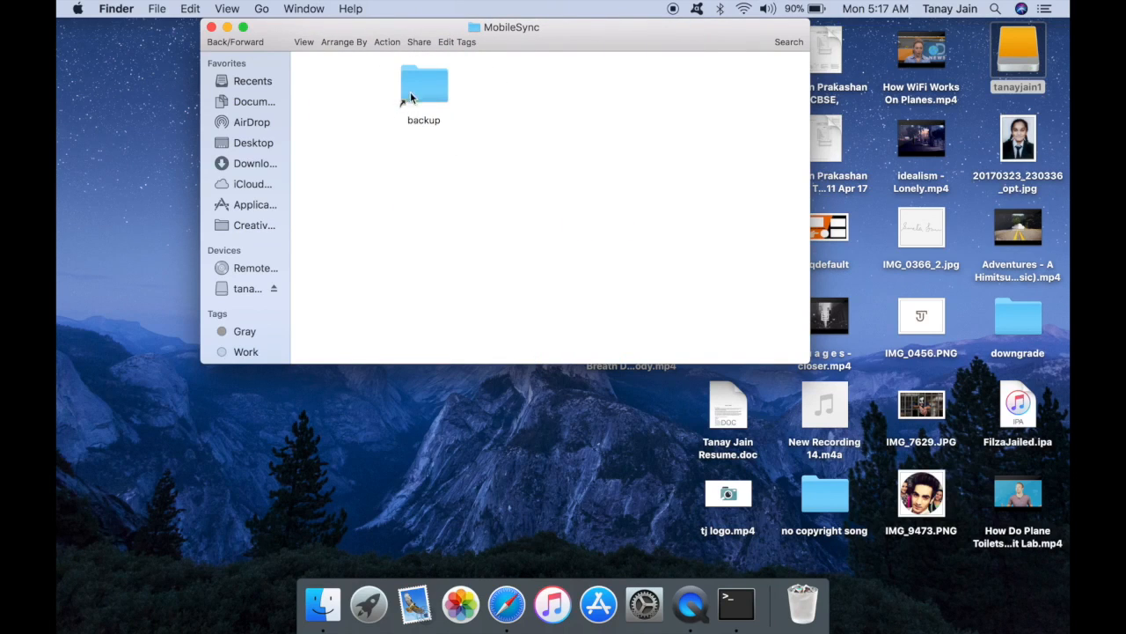
{"action": "mouse_move", "coordinate": [404, 106]}
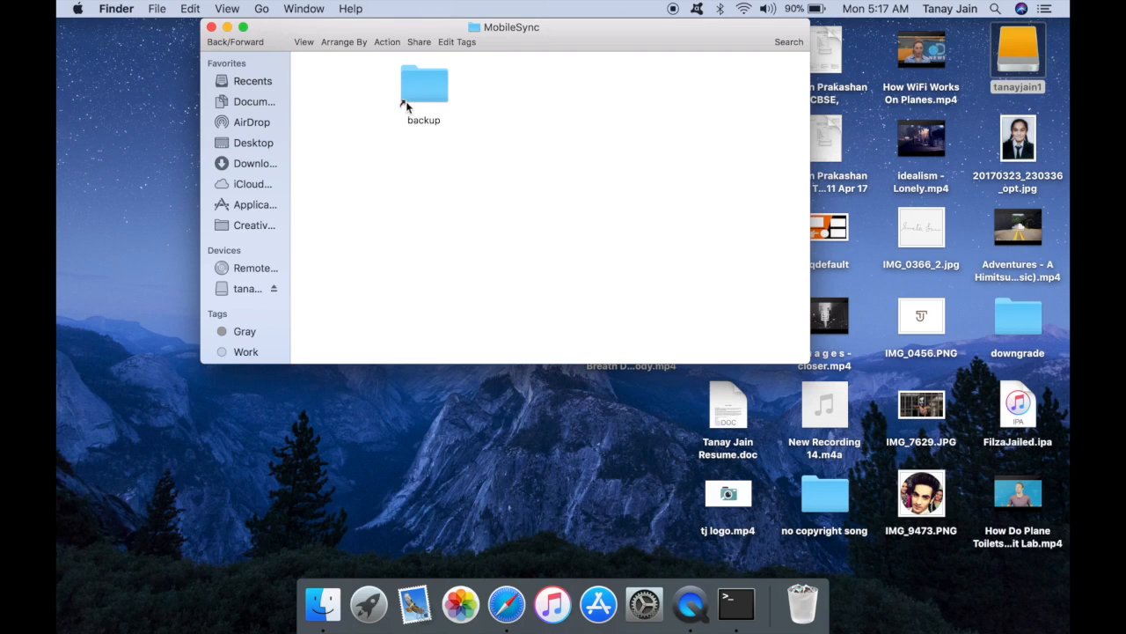
{"action": "mouse_move", "coordinate": [415, 92]}
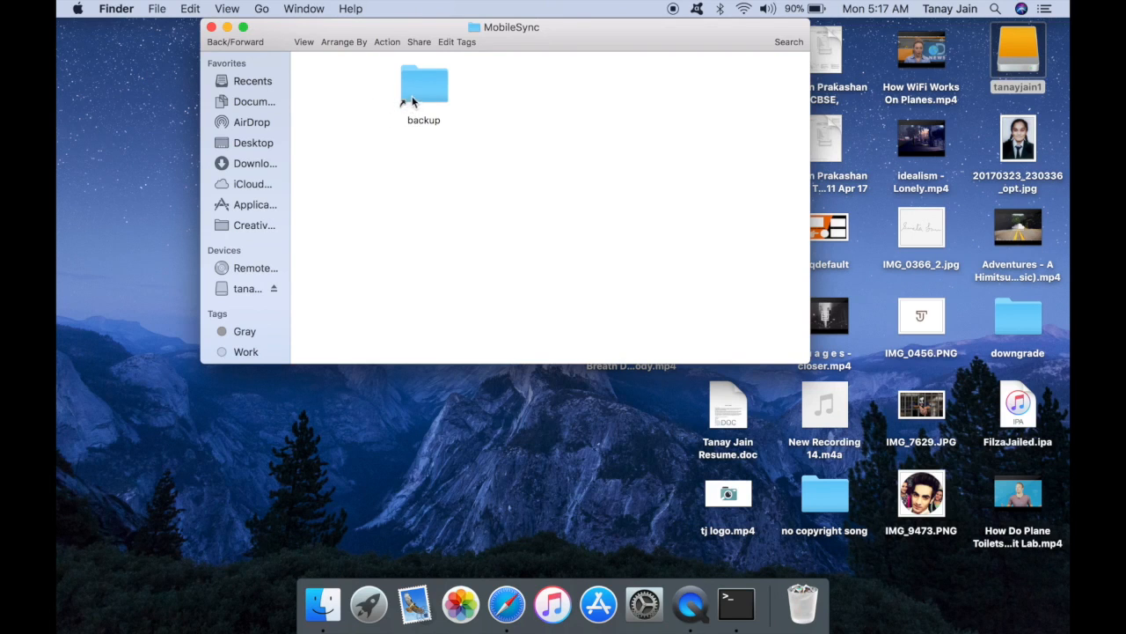
{"action": "double_click", "coordinate": [422, 88]}
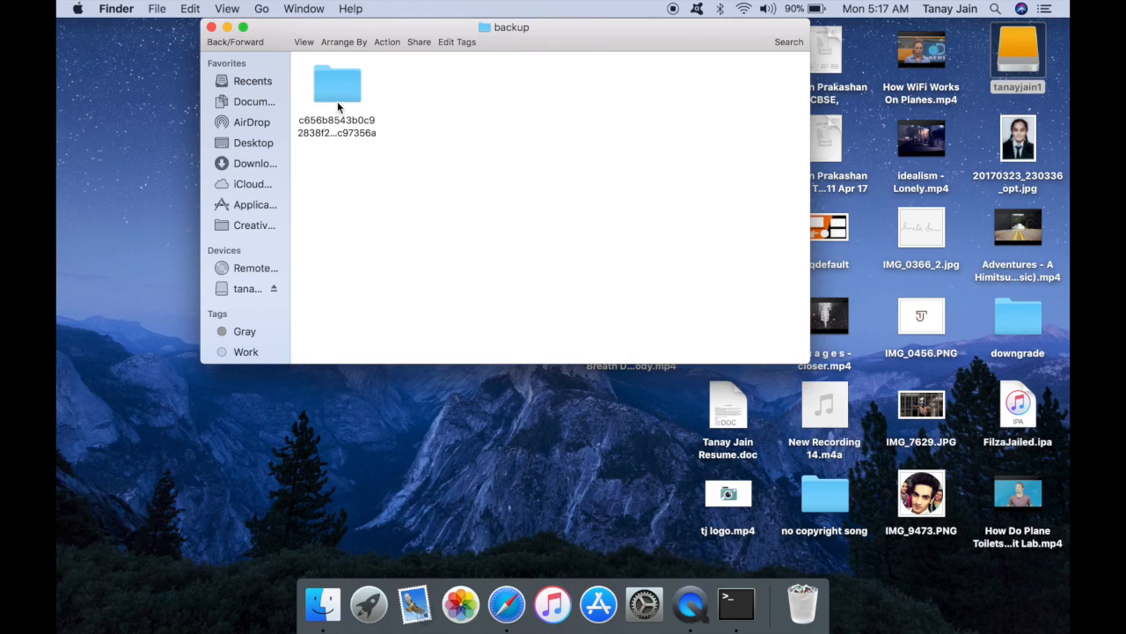
{"action": "mouse_move", "coordinate": [350, 95]}
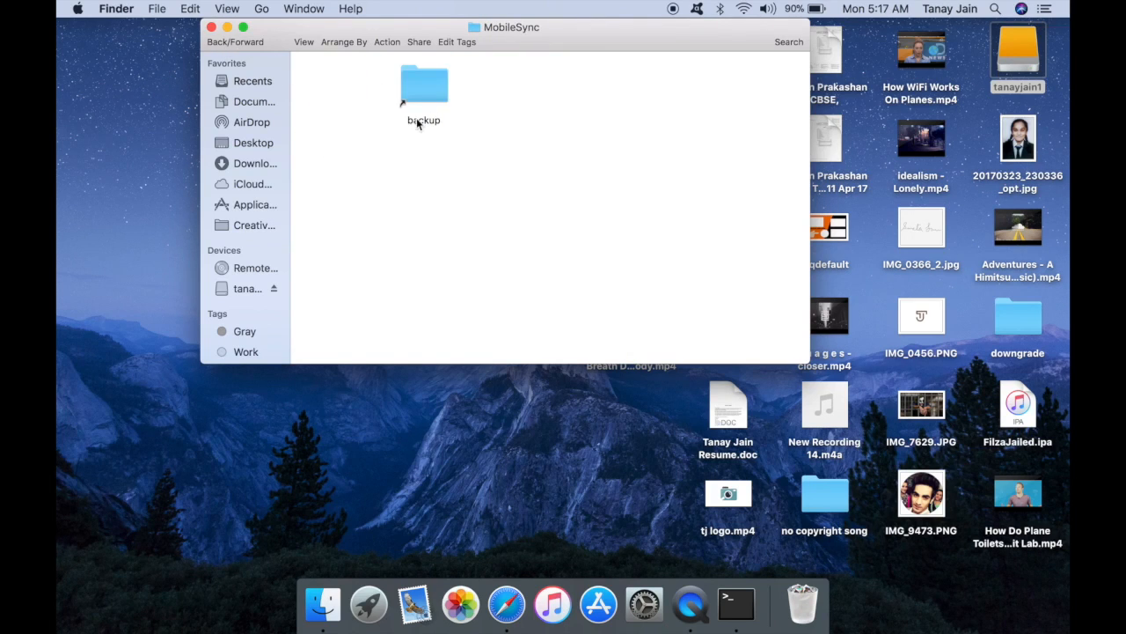
{"action": "double_click", "coordinate": [423, 88]}
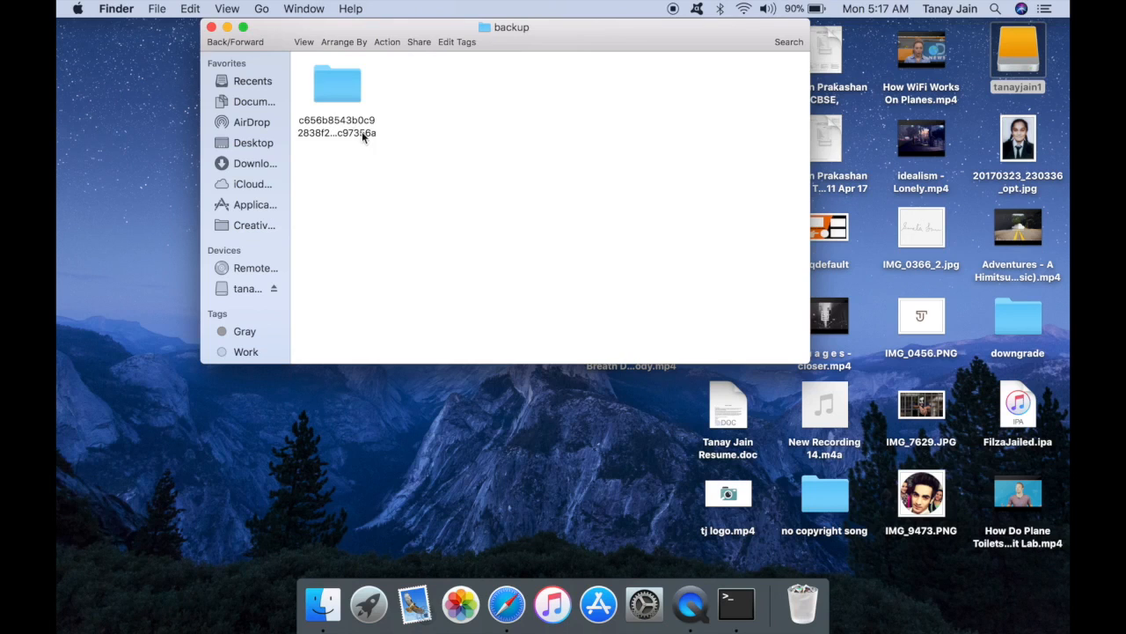
Open drive tanayjain1 in a second window, view its backup folder, and return the first window to MobileSync
{"action": "left_click", "coordinate": [1014, 53]}
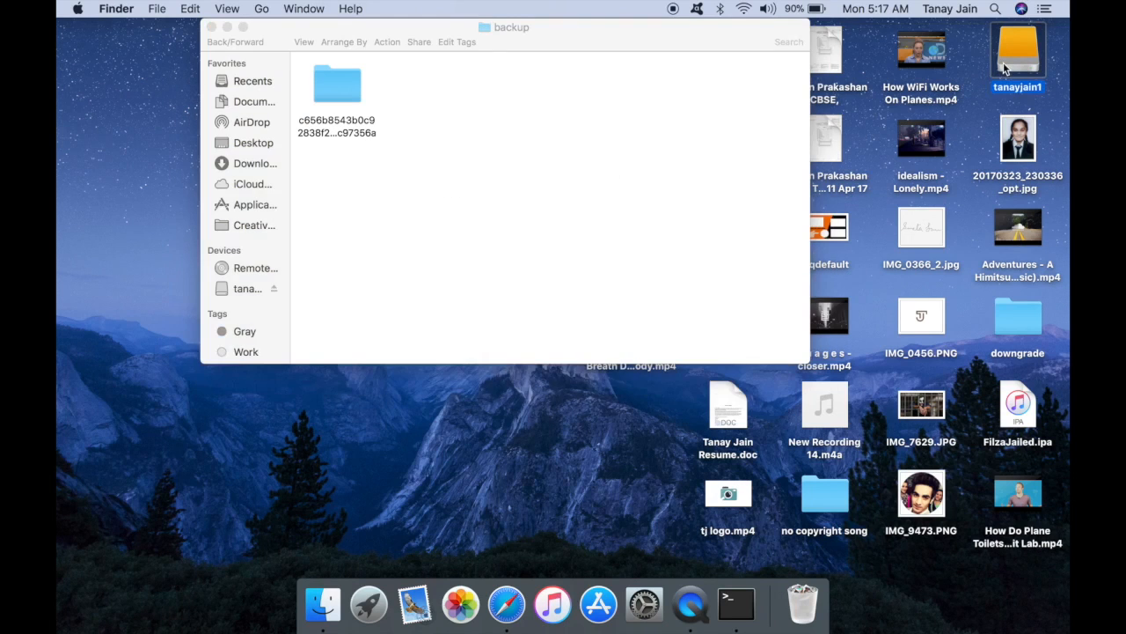
{"action": "double_click", "coordinate": [1014, 55]}
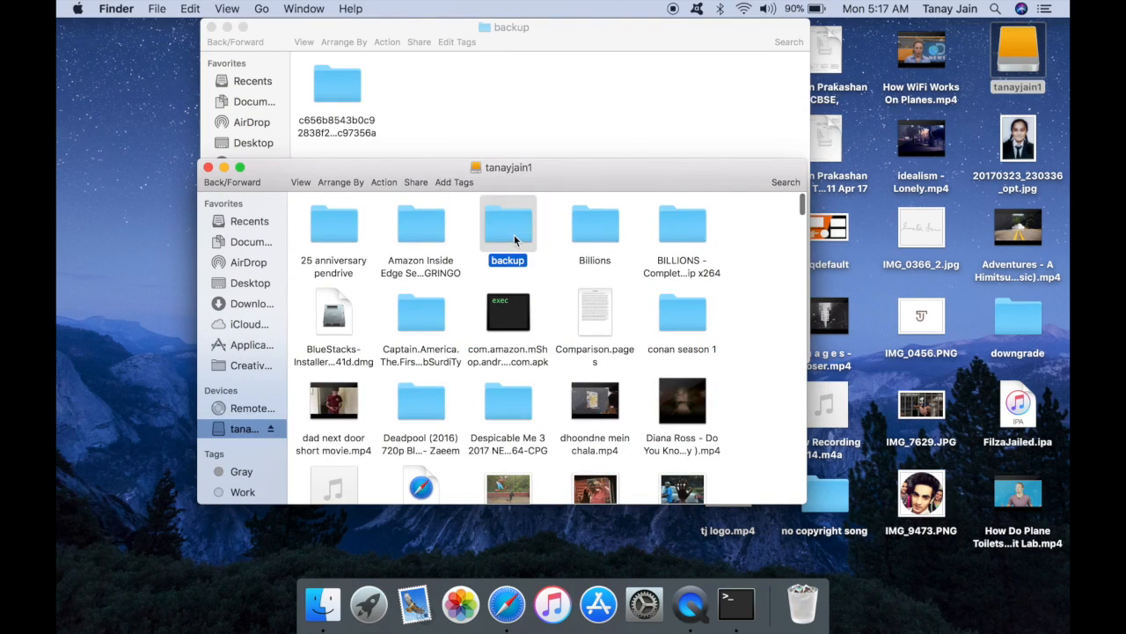
{"action": "double_click", "coordinate": [507, 222]}
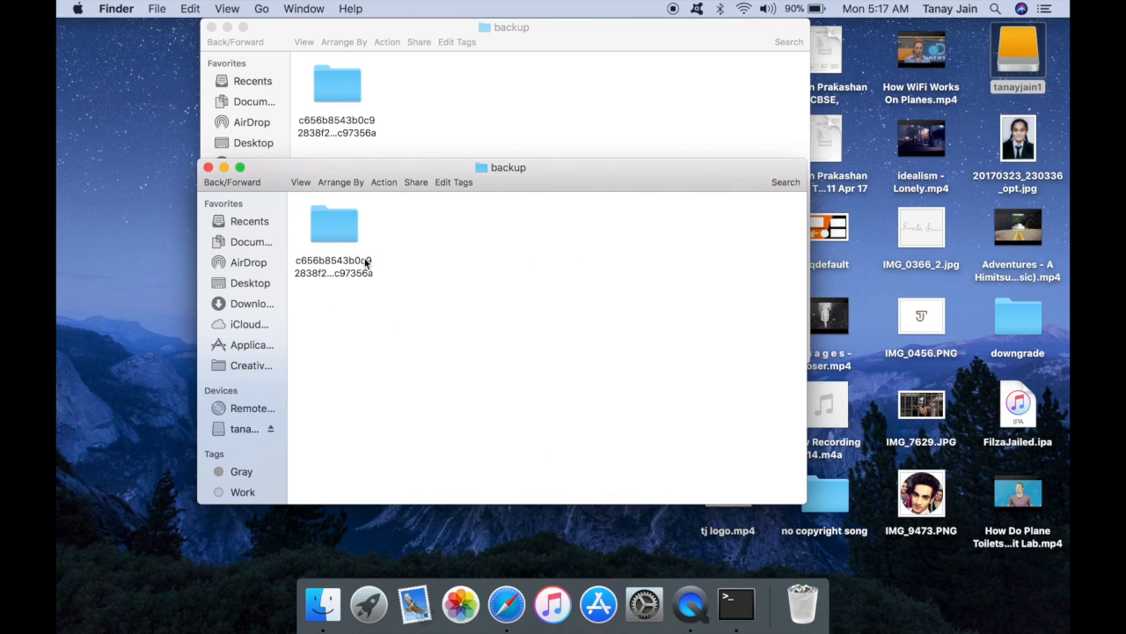
{"action": "mouse_move", "coordinate": [362, 140]}
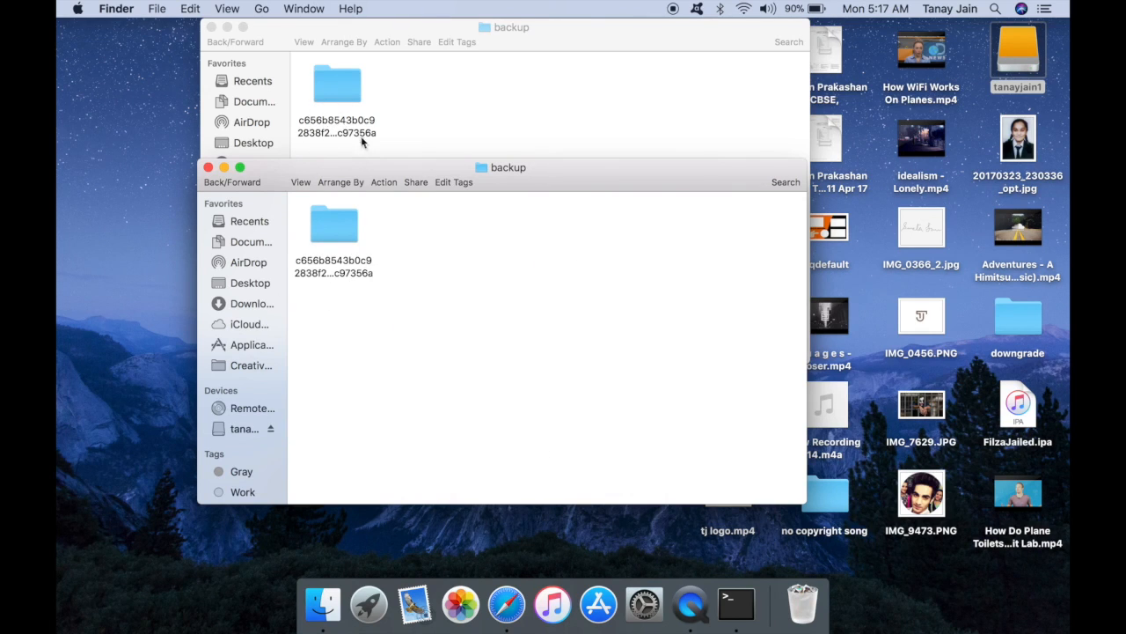
{"action": "mouse_move", "coordinate": [341, 99]}
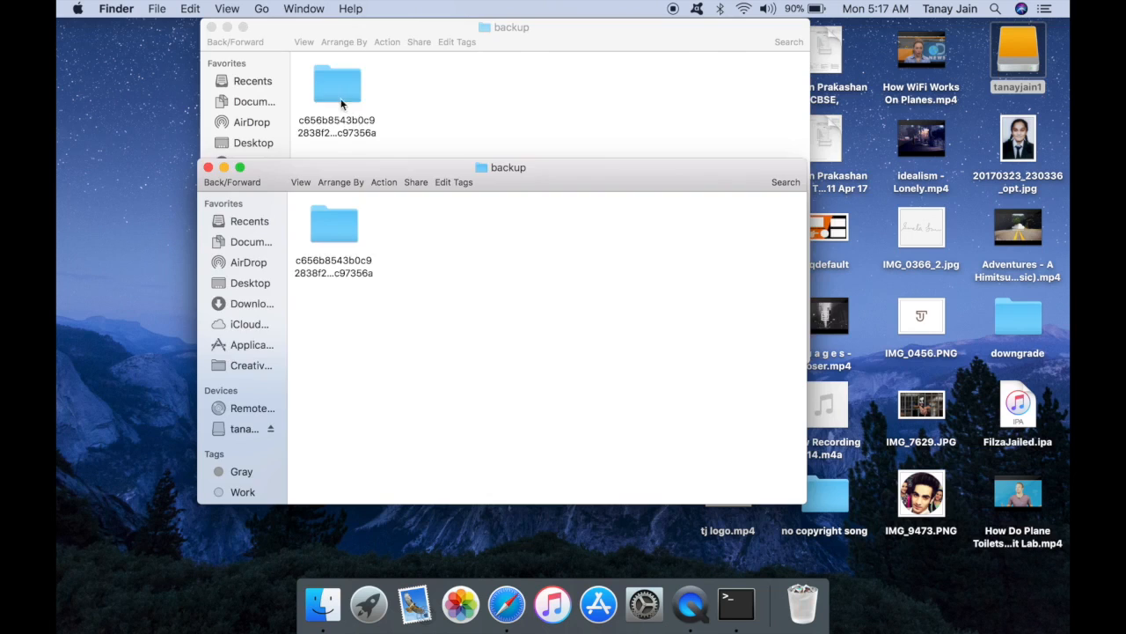
{"action": "left_click", "coordinate": [334, 88]}
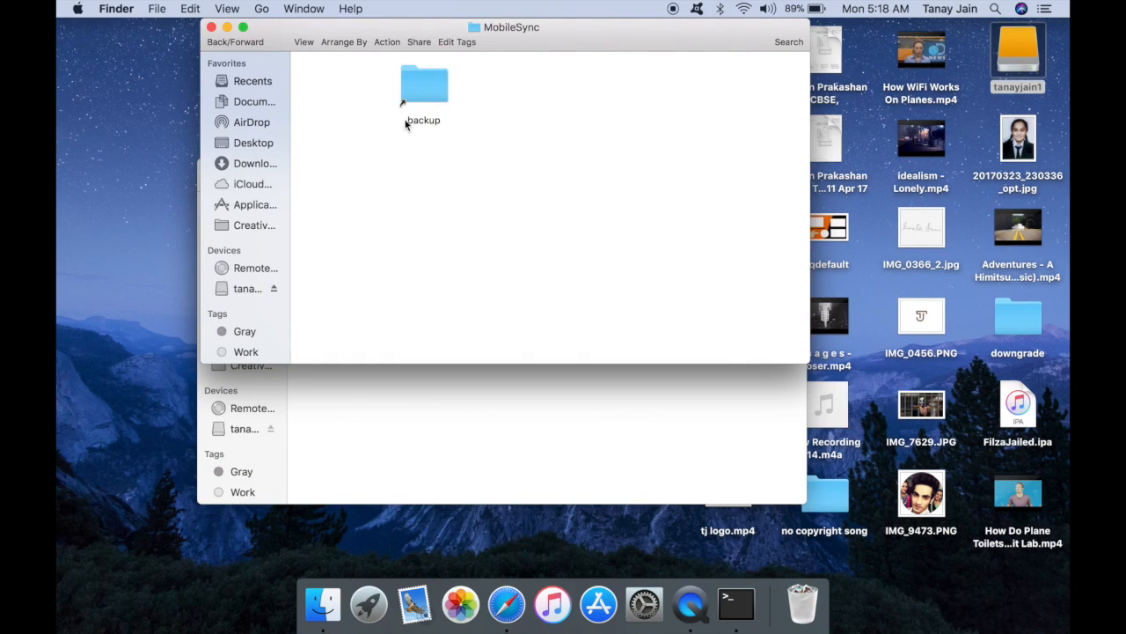
{"action": "mouse_move", "coordinate": [424, 104]}
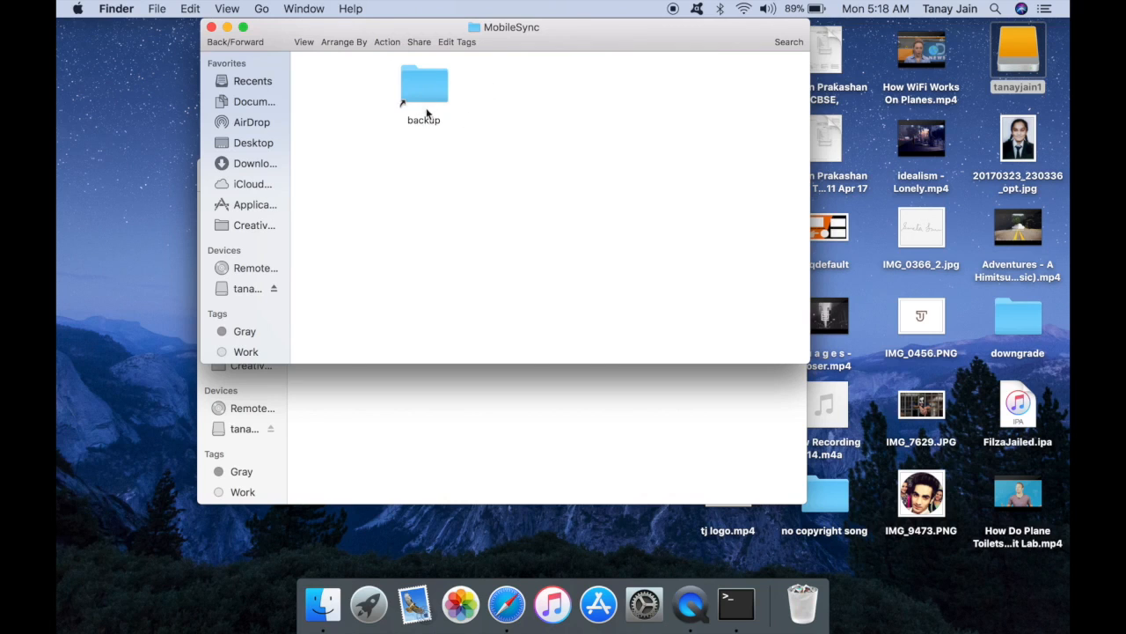
{"action": "double_click", "coordinate": [422, 86]}
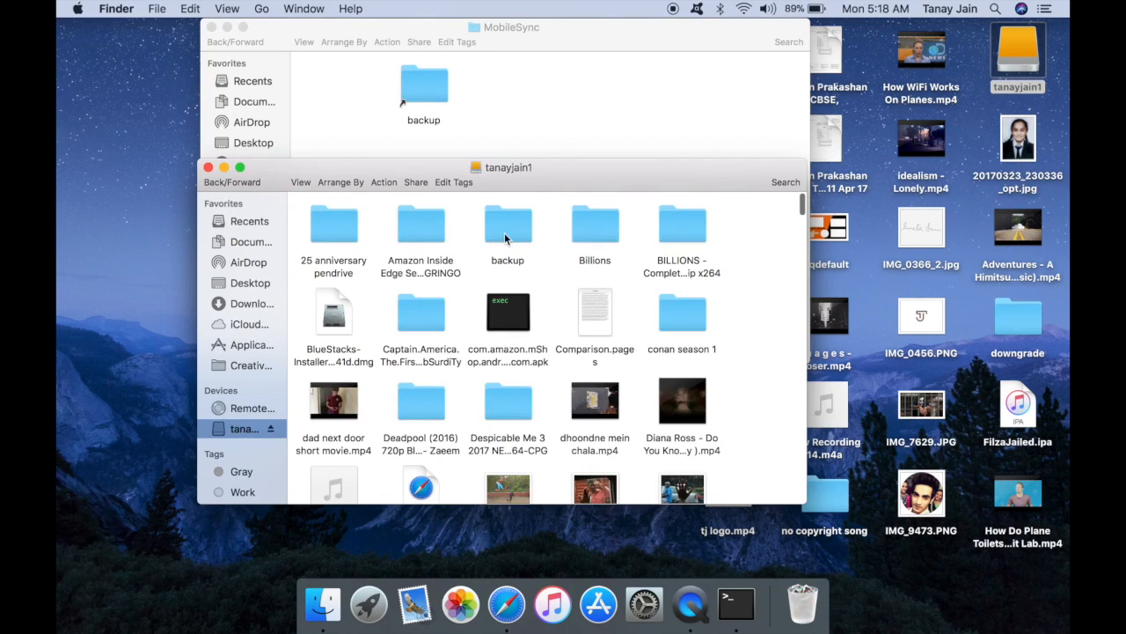
Open the c656b… device backup folder both through the MobileSync link and on the drive to compare
{"action": "double_click", "coordinate": [507, 222]}
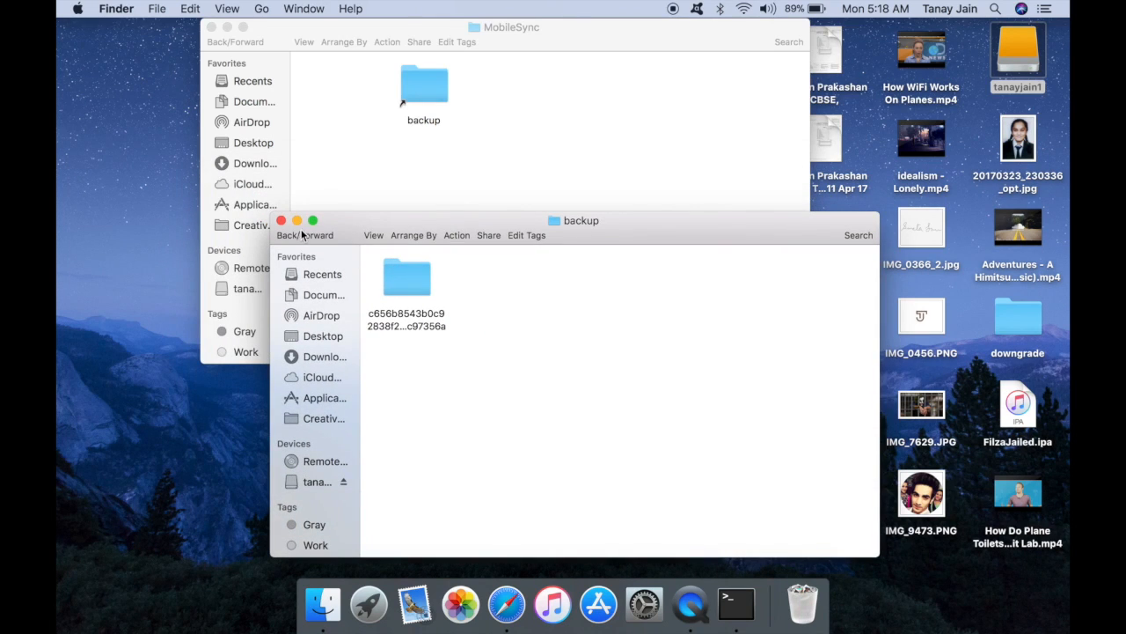
{"action": "left_click", "coordinate": [317, 482]}
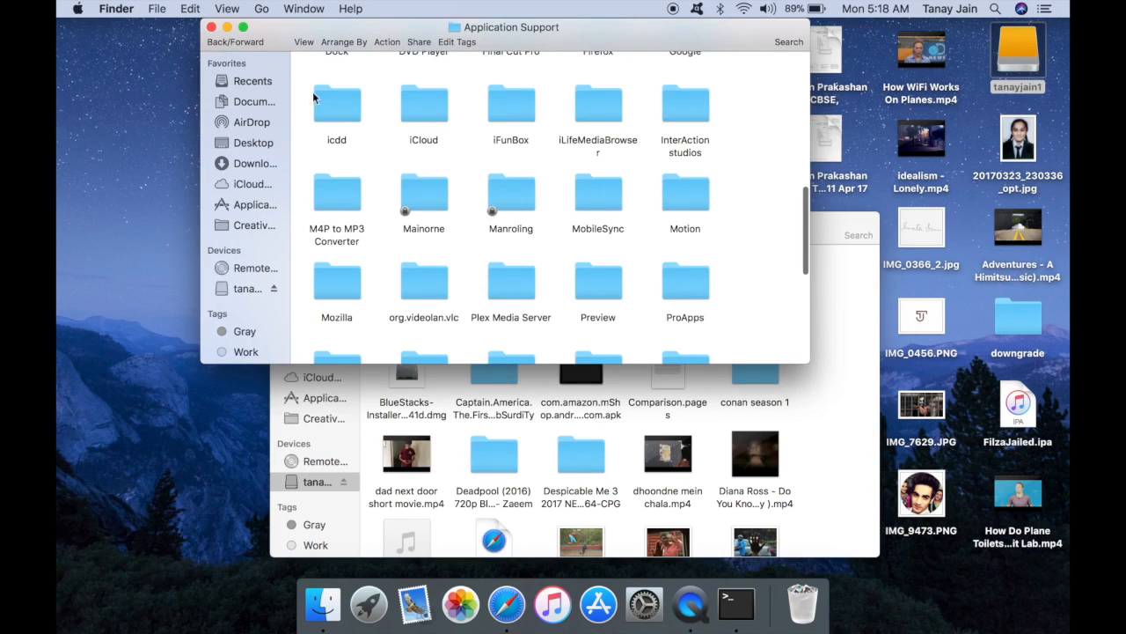
{"action": "mouse_move", "coordinate": [597, 204]}
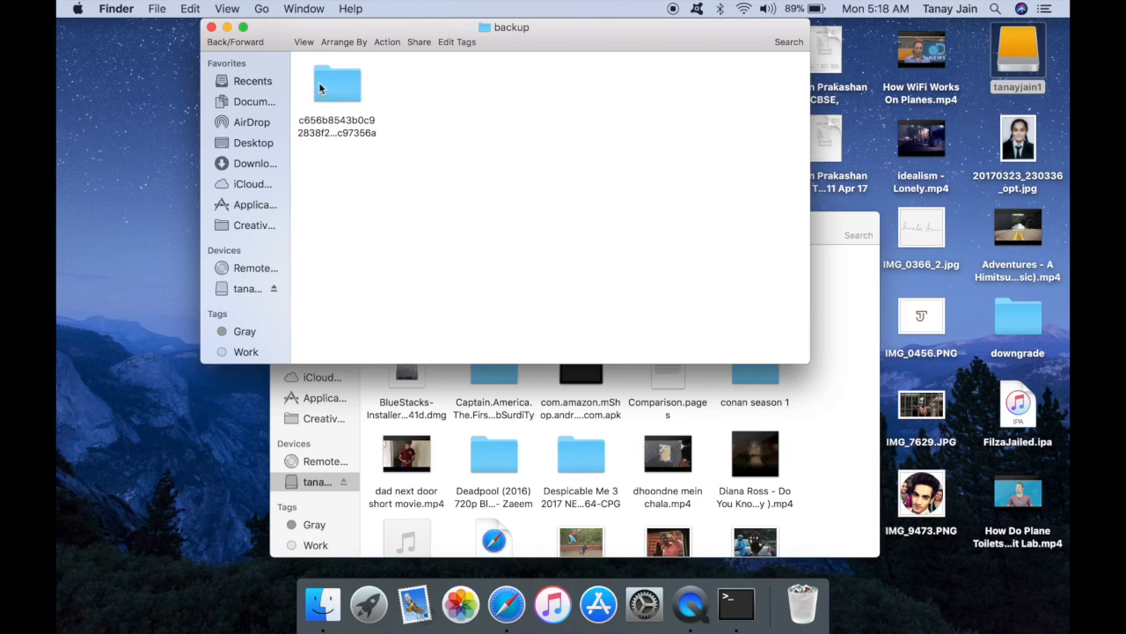
{"action": "double_click", "coordinate": [338, 85]}
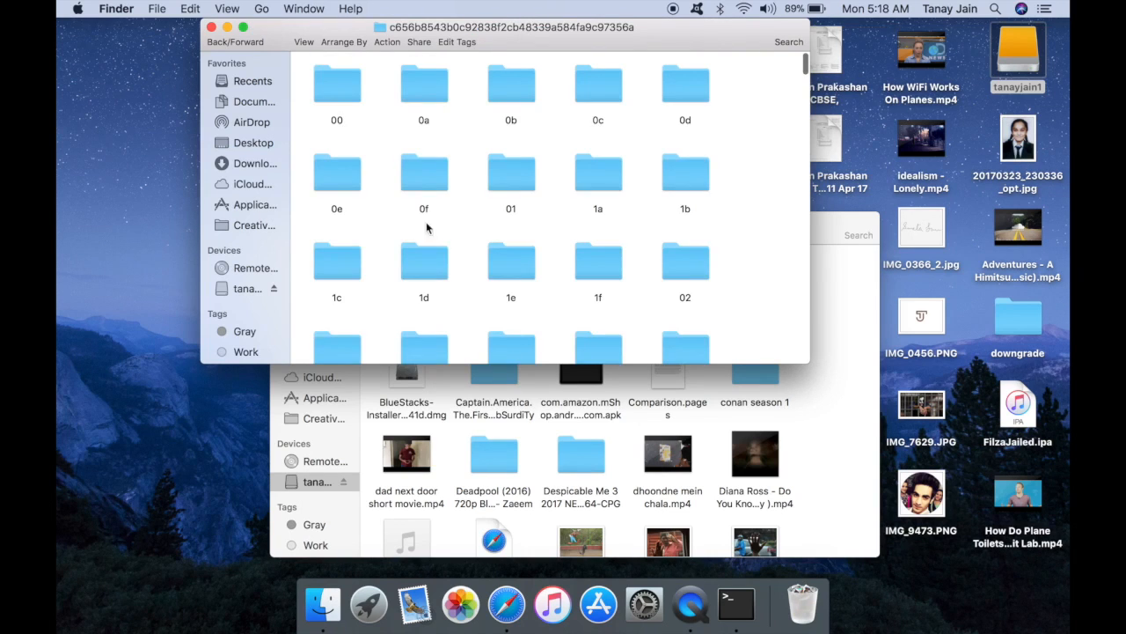
{"action": "mouse_move", "coordinate": [513, 448]}
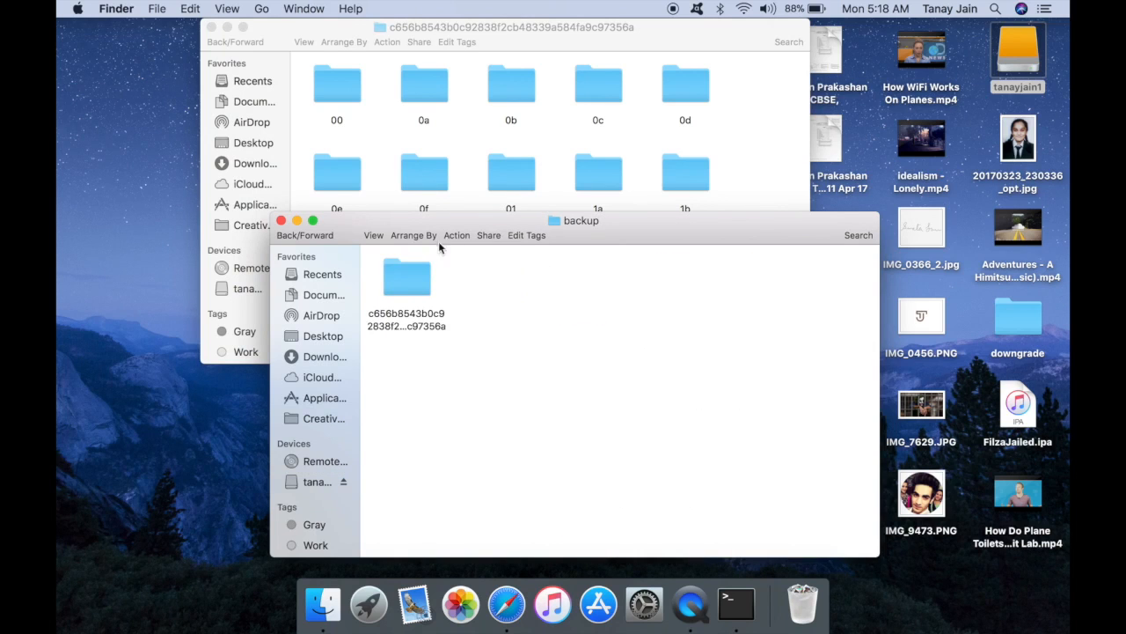
{"action": "double_click", "coordinate": [407, 276]}
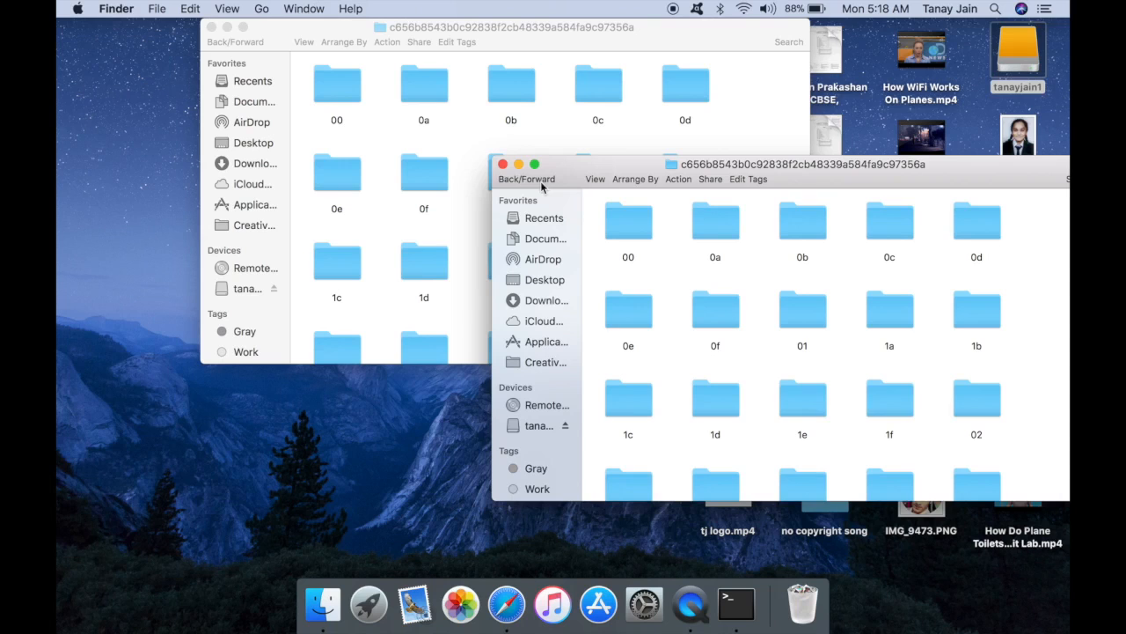
Close the drive's window and step back to the MobileSync folder
{"action": "left_click", "coordinate": [503, 165]}
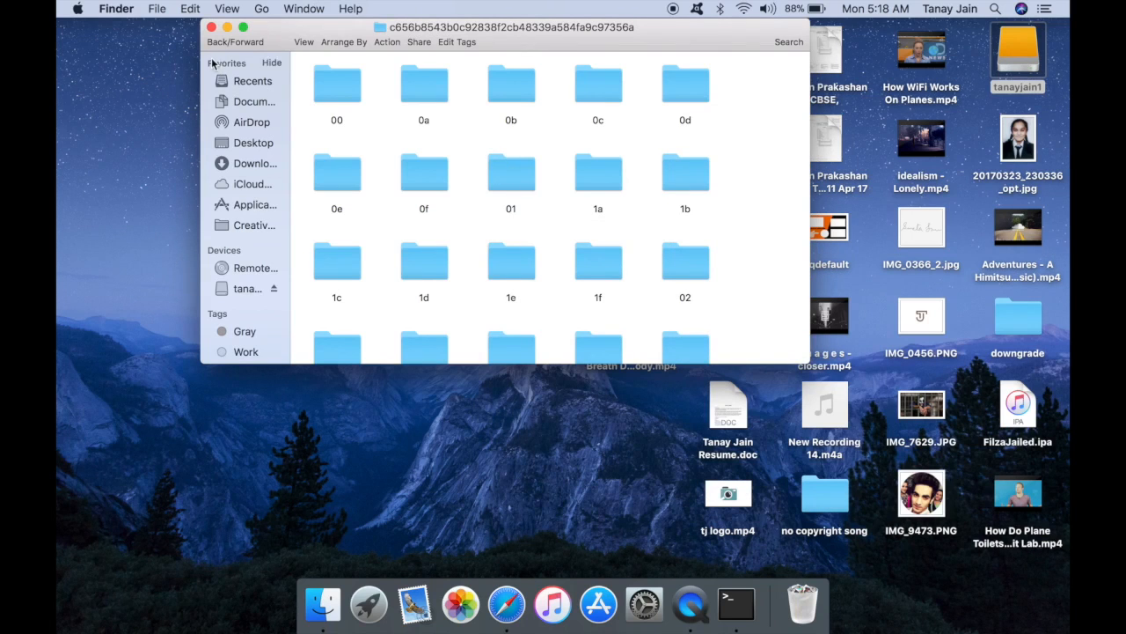
{"action": "left_click", "coordinate": [218, 43]}
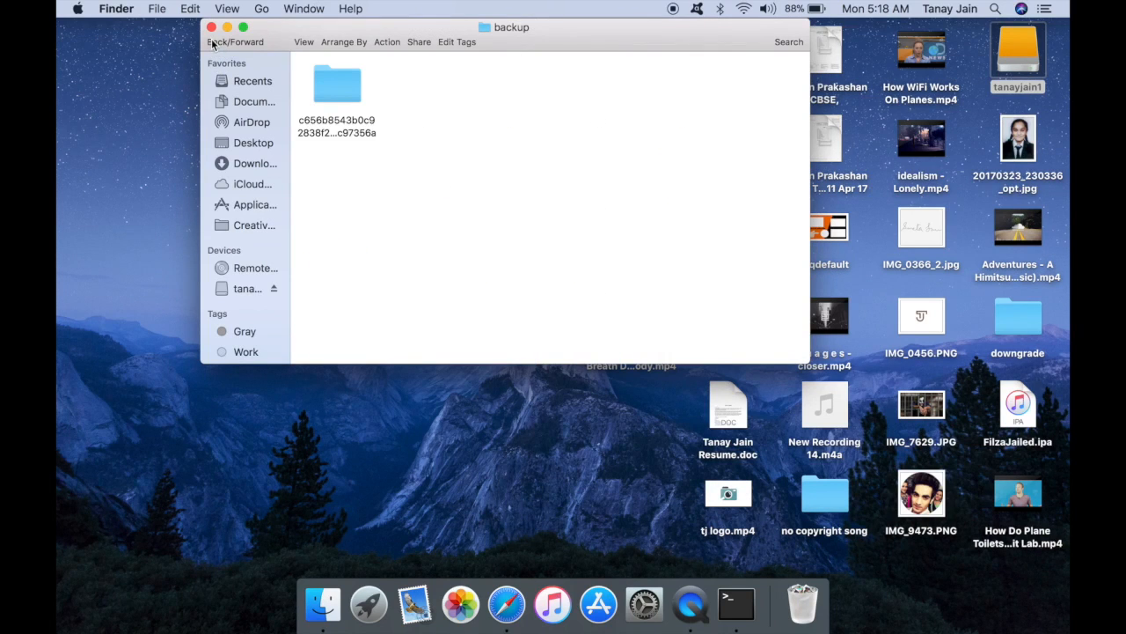
{"action": "left_click", "coordinate": [218, 42]}
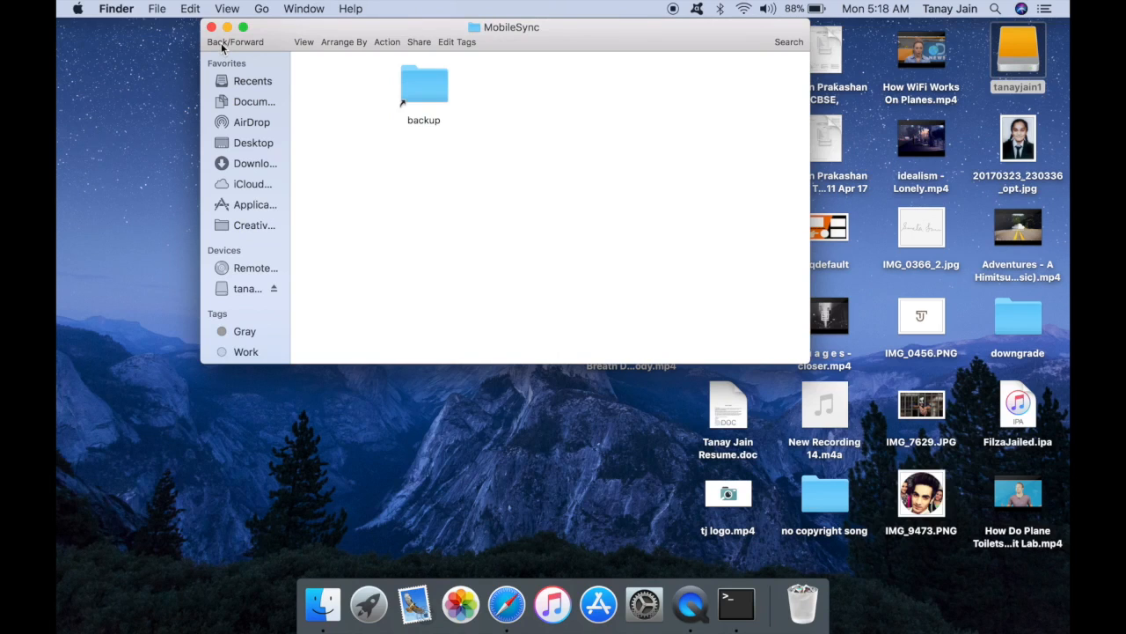